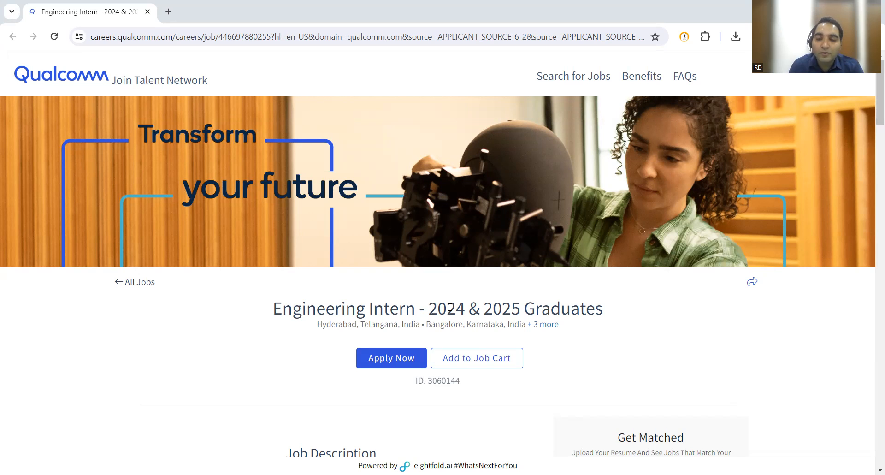
mouse_move(606, 330)
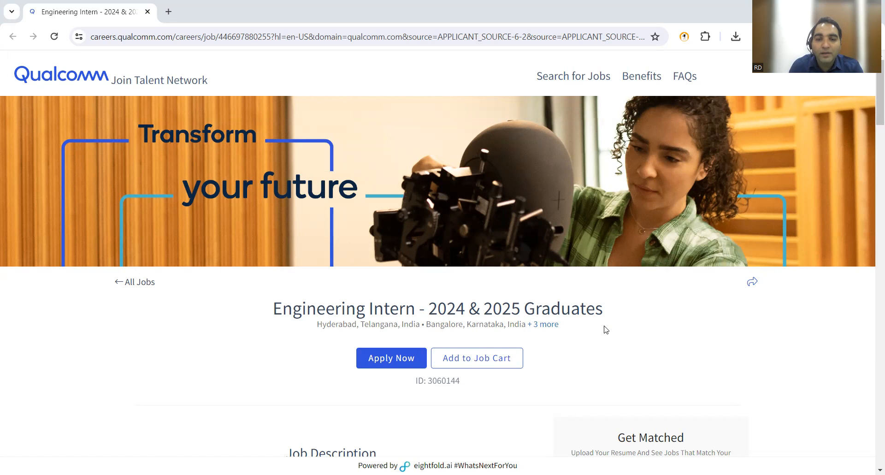
Expand the '+3 more' locations on the Engineering Intern 2024 & 2025 posting and reach its 'We are looking for' requirements.
scroll("down", 3)
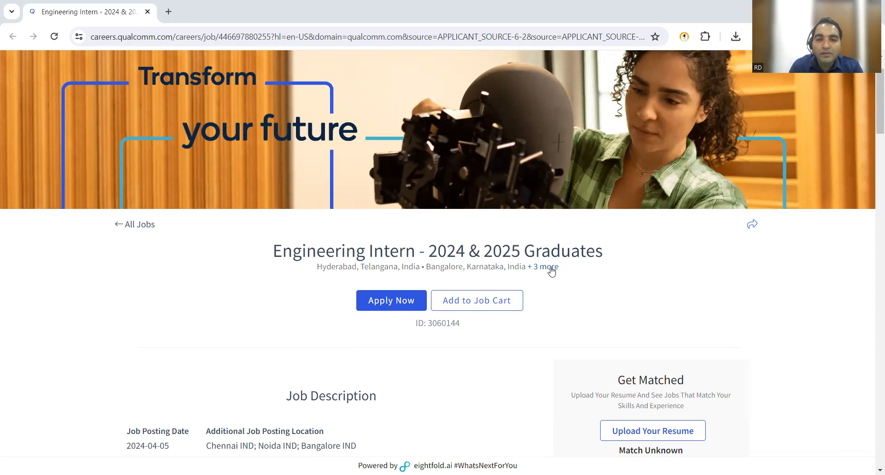
left_click(540, 267)
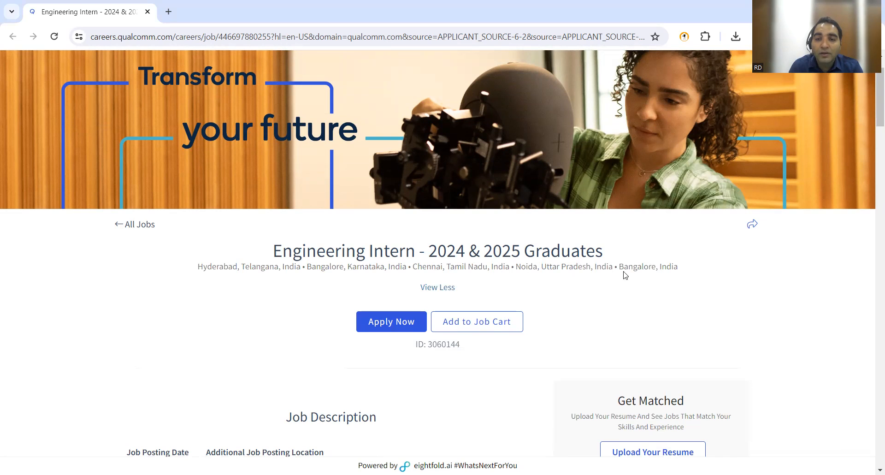
scroll("down", 3)
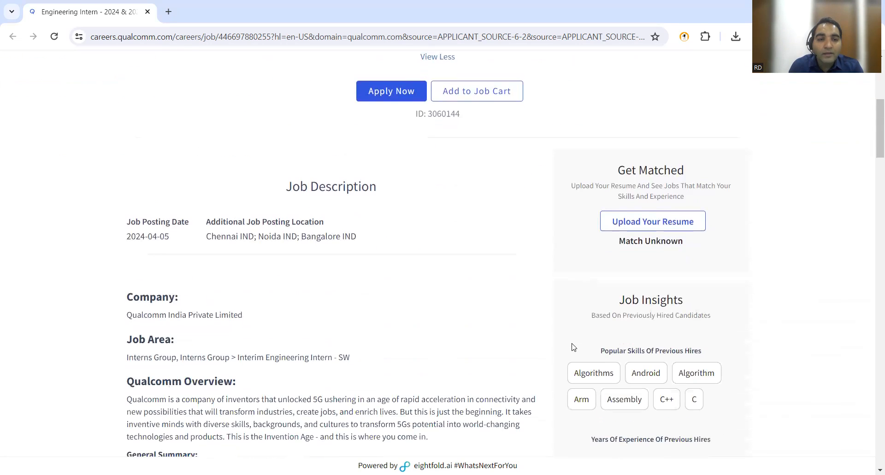
scroll("down", 3)
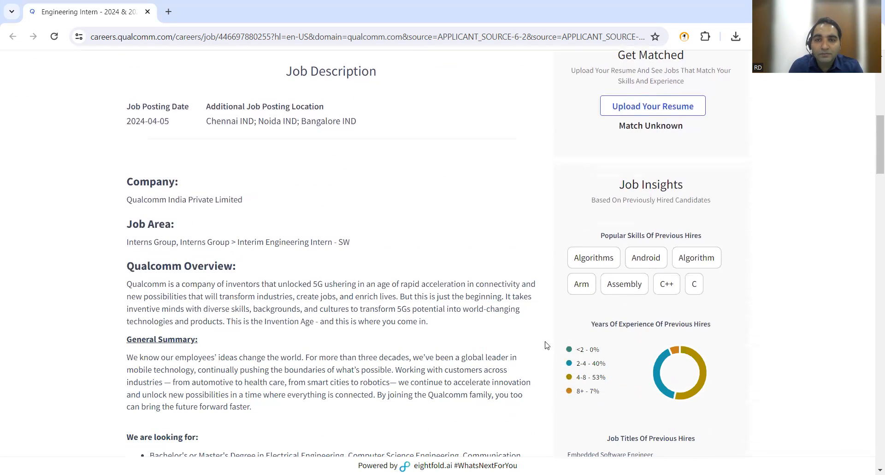
scroll("down", 3)
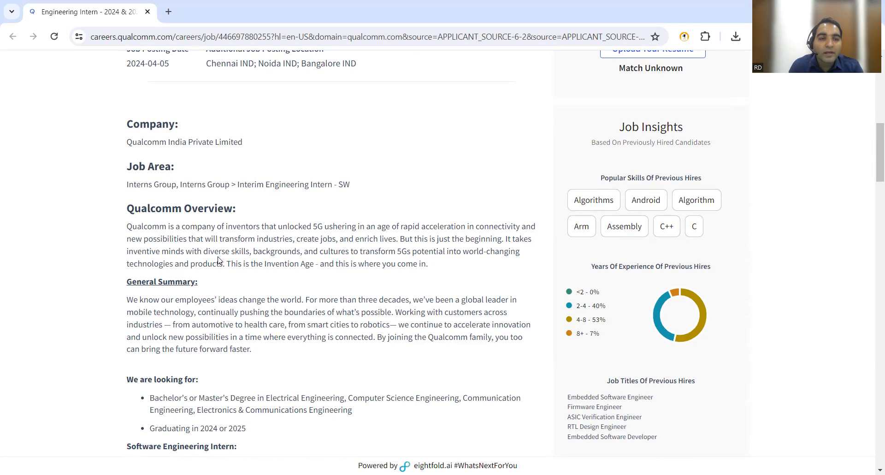
scroll("down", 3)
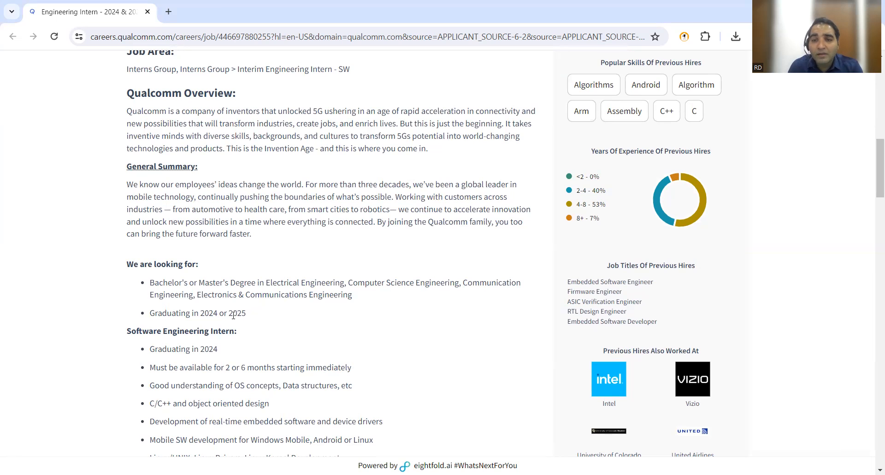
scroll("down", 3)
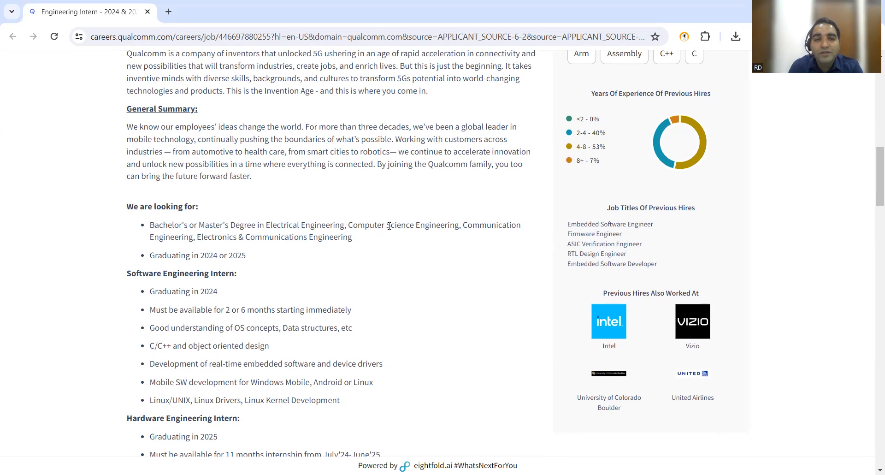
mouse_move(258, 260)
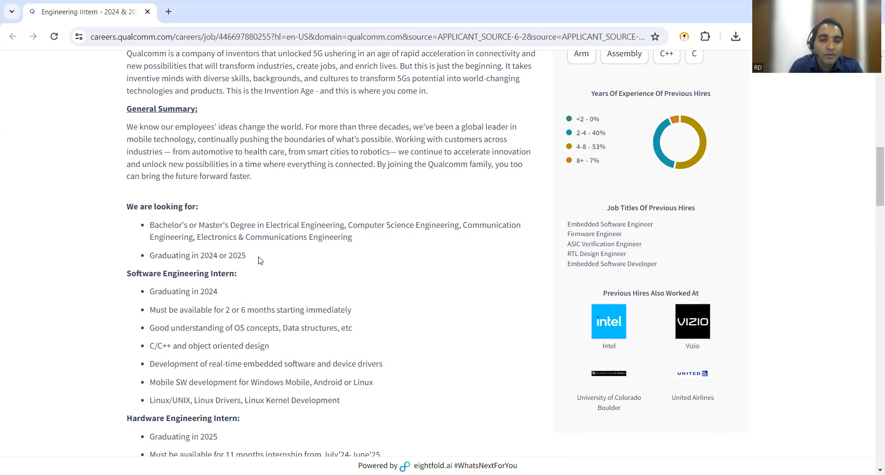
Highlight 'Graduating in 2024 or 2025' and the 2-or-6-month software intern availability line, then reach the Hardware Engineering Intern requirements.
left_click_drag(162, 256, 247, 255)
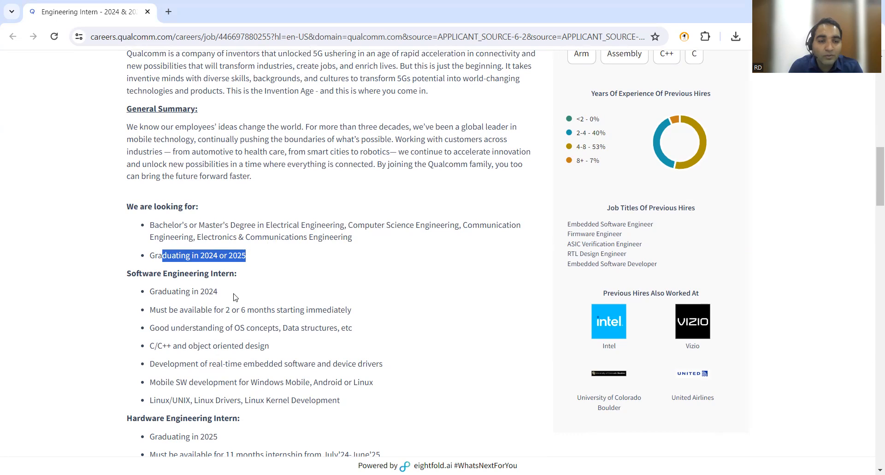
scroll("down", 3)
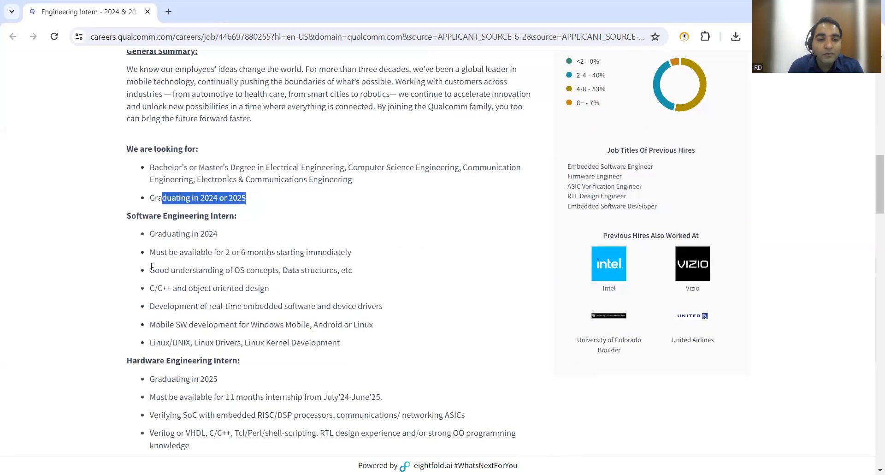
mouse_move(135, 225)
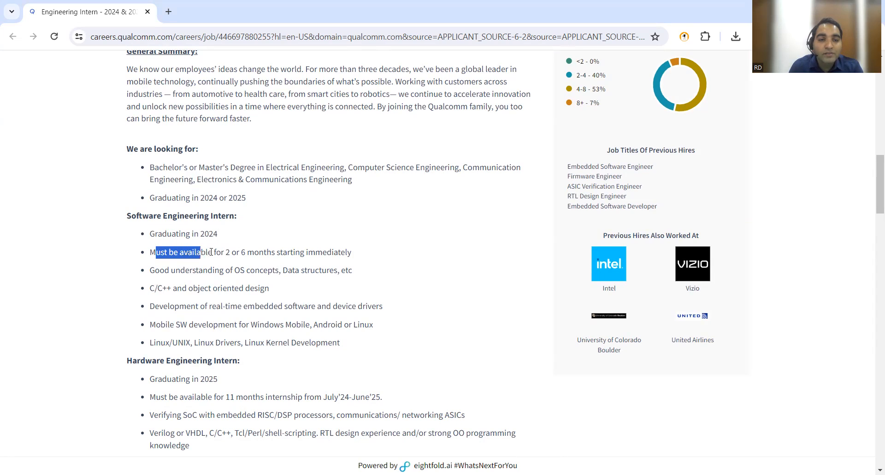
left_click_drag(209, 252, 335, 252)
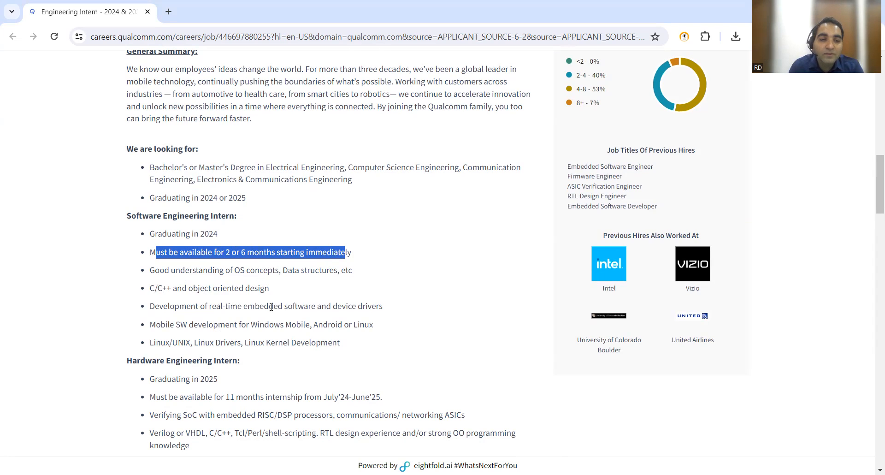
scroll("down", 3)
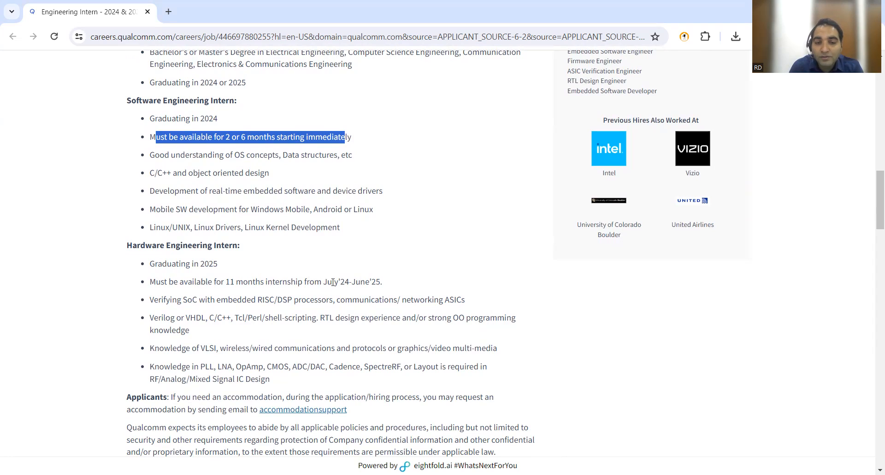
mouse_move(338, 282)
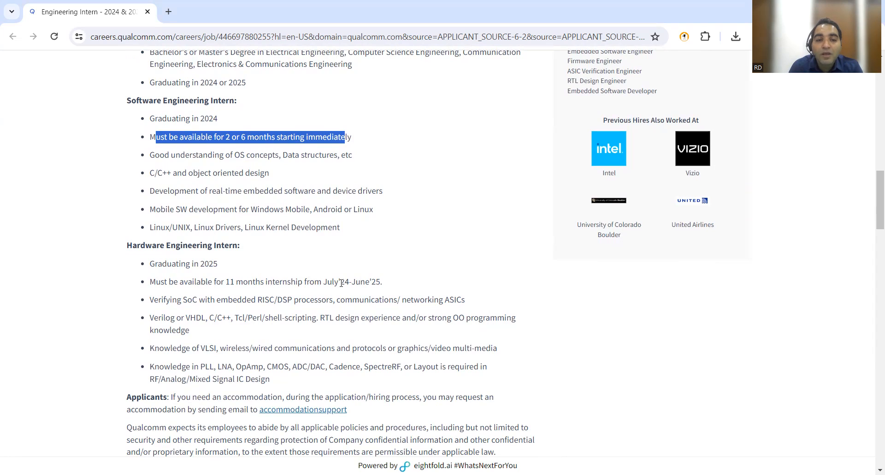
mouse_move(394, 284)
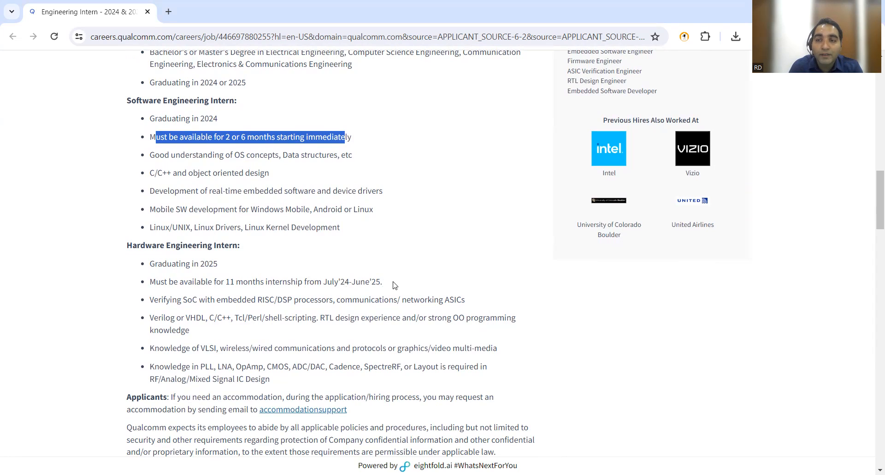
scroll("down", 3)
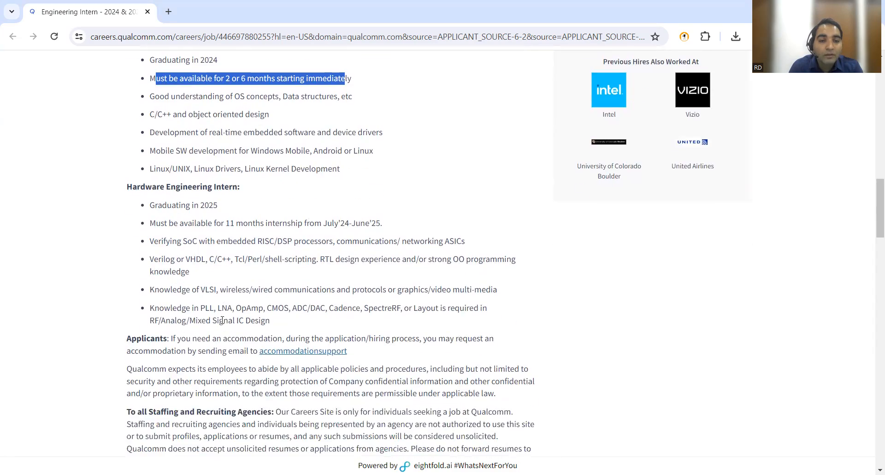
scroll("down", 3)
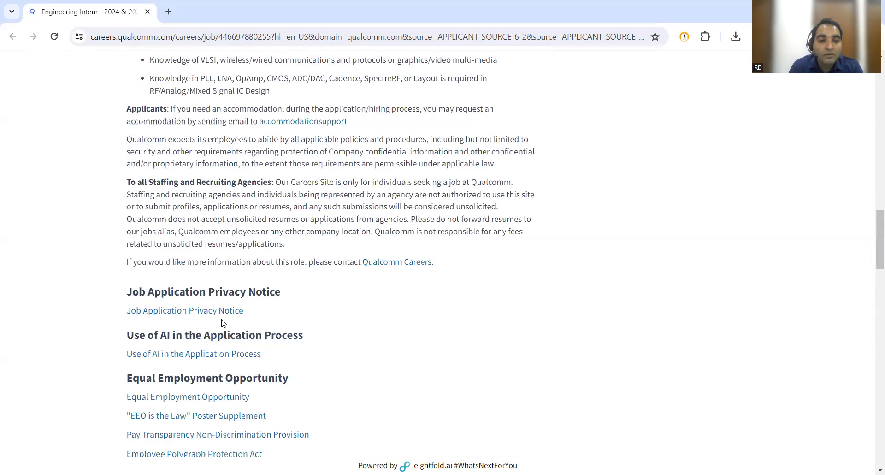
scroll("up", 3)
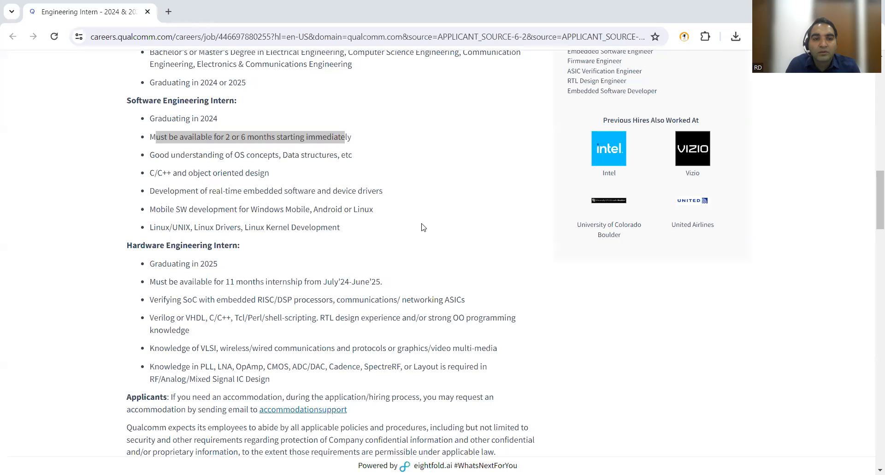
scroll("down", 3)
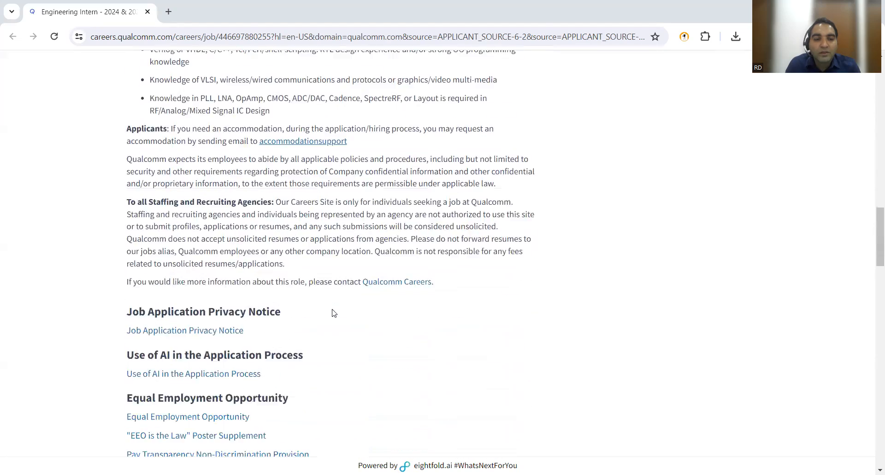
scroll("up", 3)
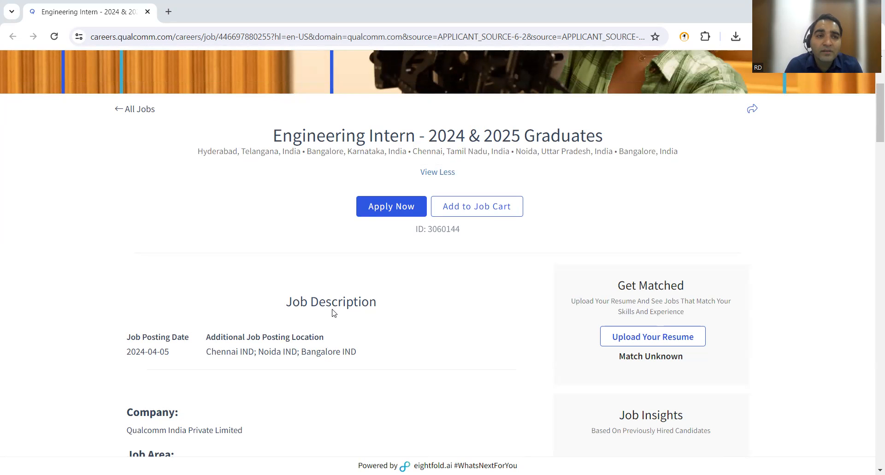
mouse_move(587, 52)
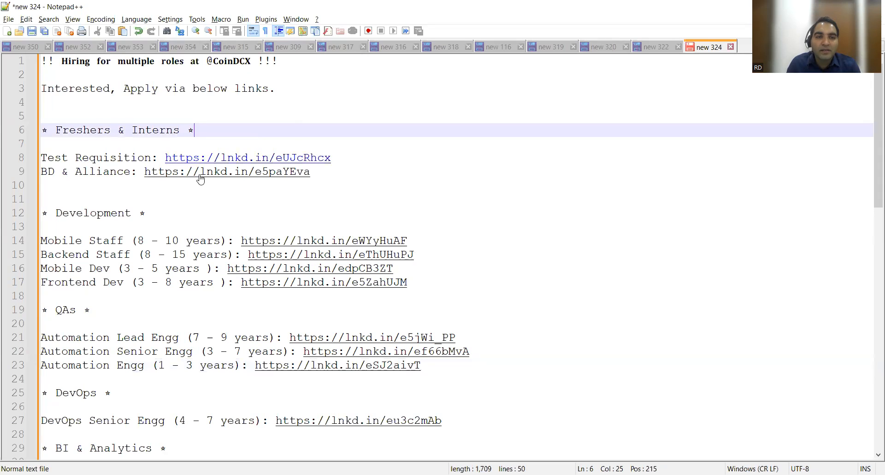
mouse_move(266, 239)
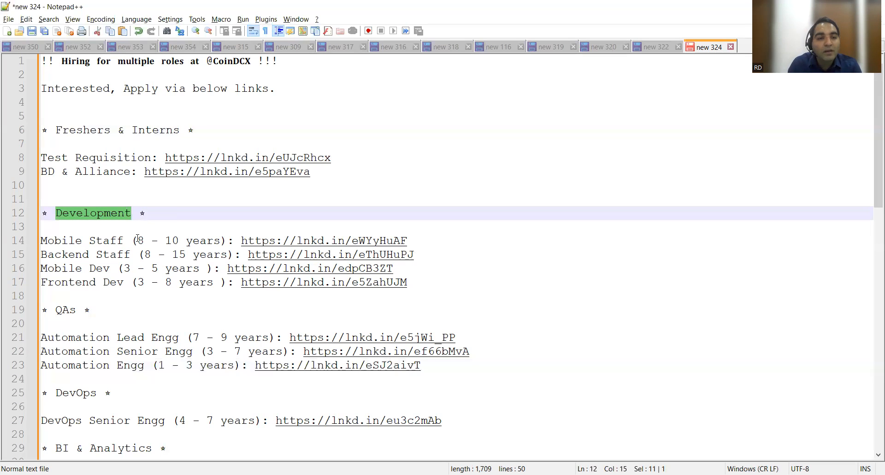
Scroll through the CoinDCX hiring list in 'new 324' to the QA, DevOps and BI role links.
scroll("down", 3)
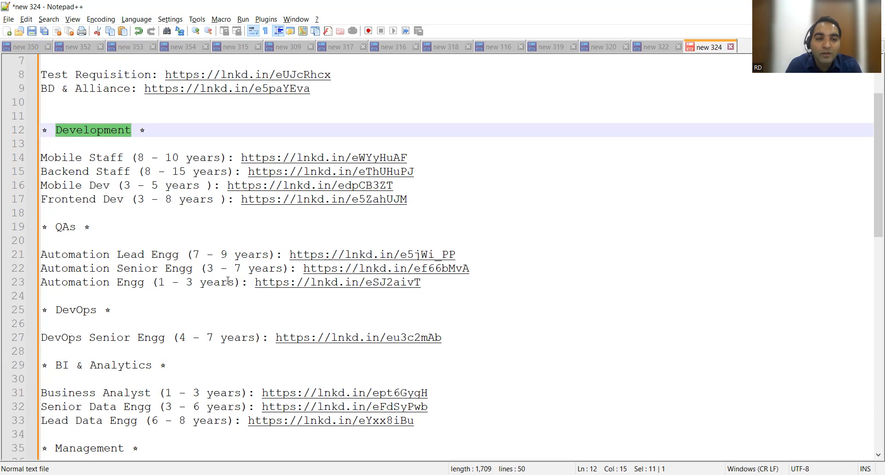
scroll("down", 3)
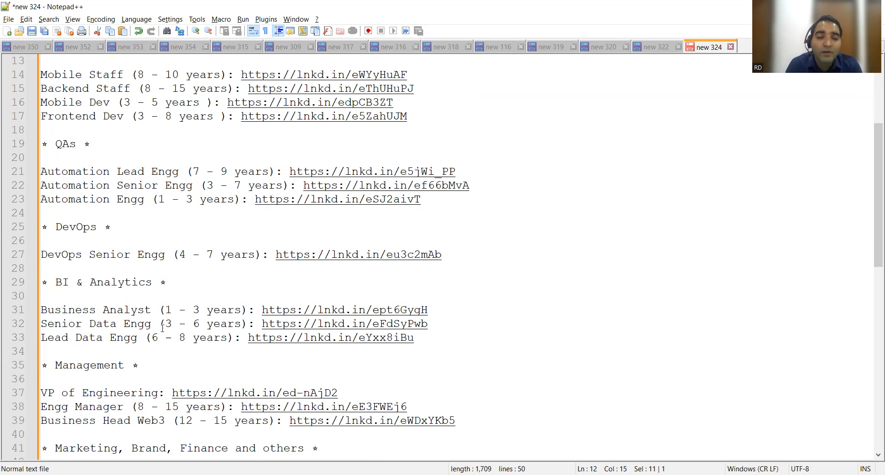
mouse_move(317, 263)
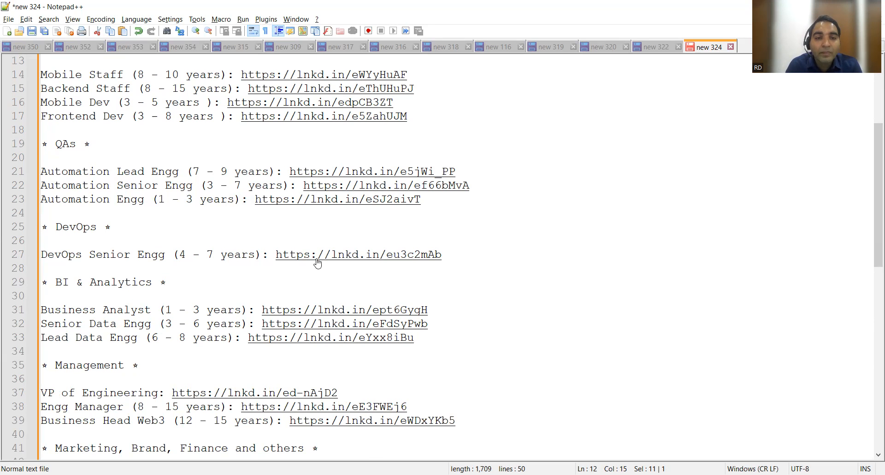
scroll("down", 3)
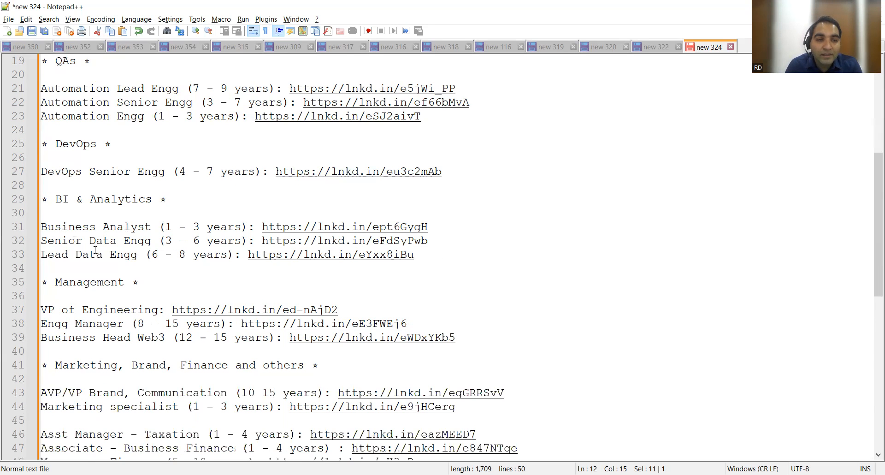
scroll("down", 3)
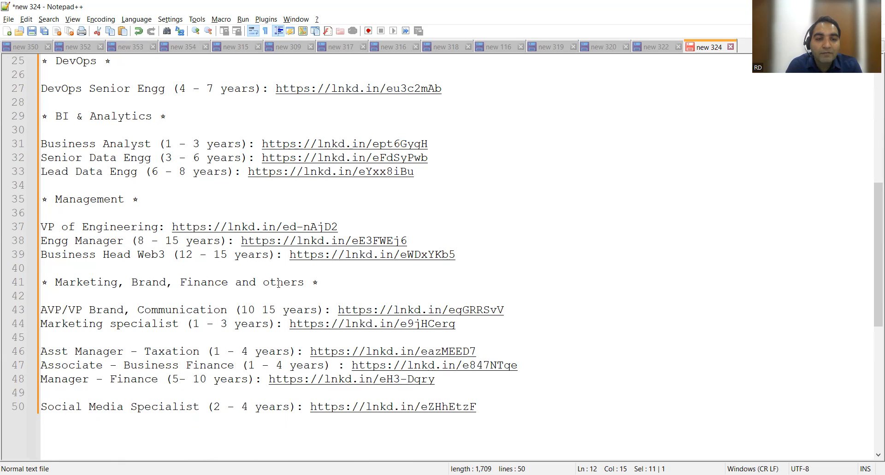
scroll("down", 3)
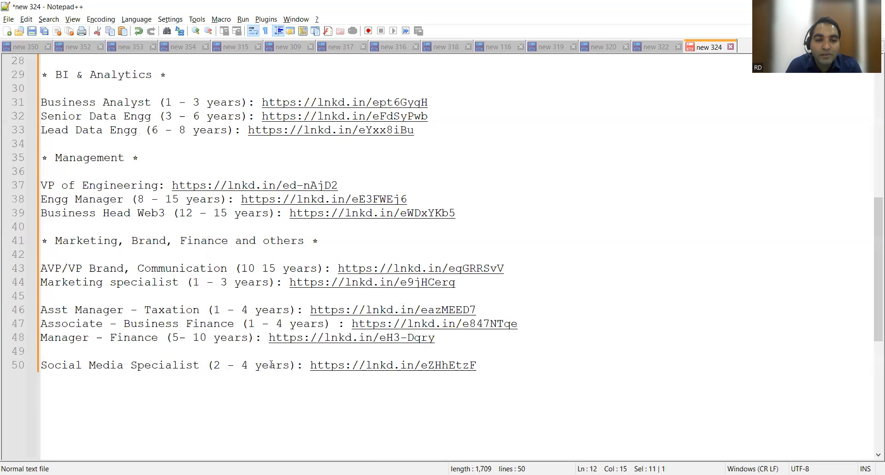
left_click_drag(41, 268, 477, 365)
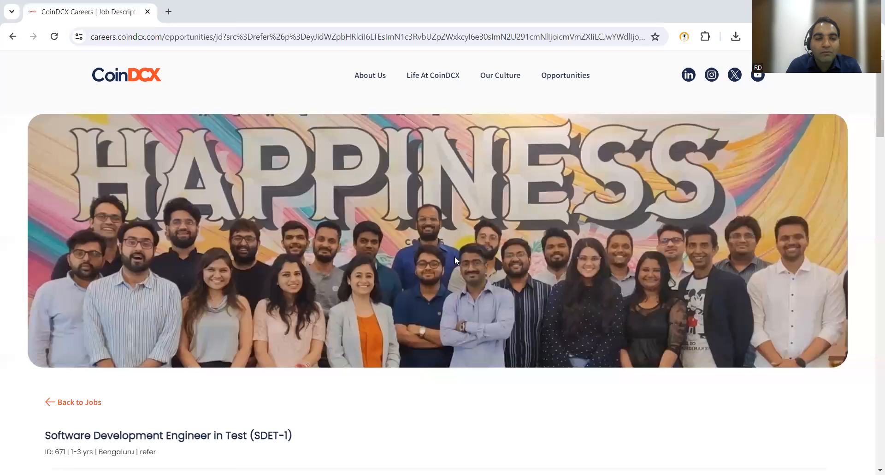
Scroll the CoinDCX SDET-1 posting down to its 'Who you are' and 'What you'll do' sections.
scroll("down", 3)
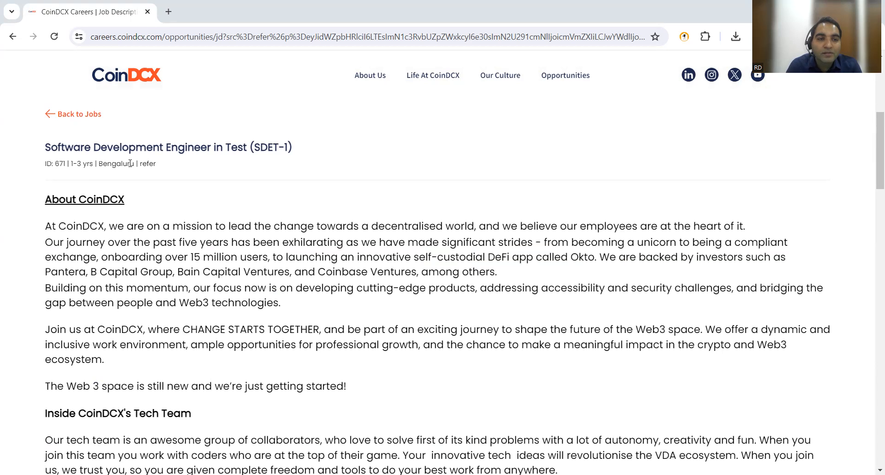
scroll("down", 3)
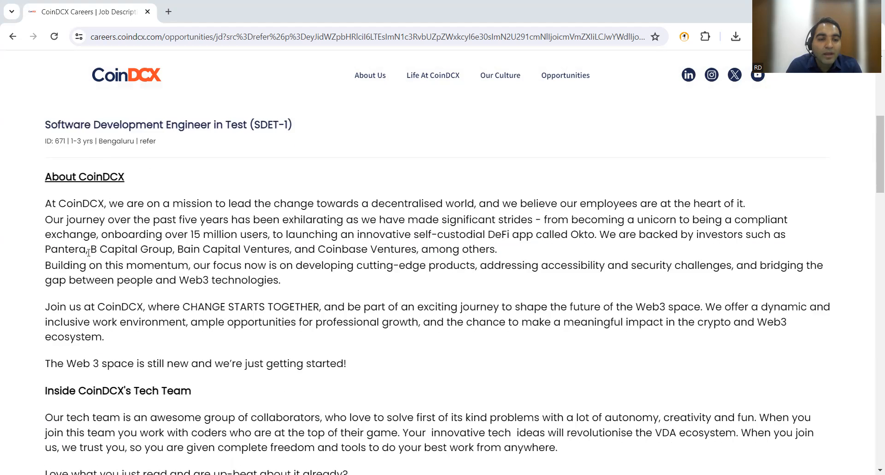
scroll("down", 3)
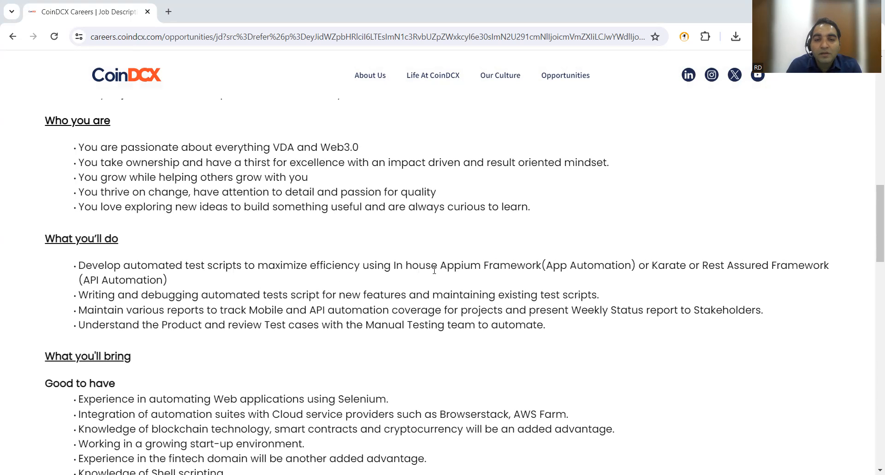
mouse_move(595, 265)
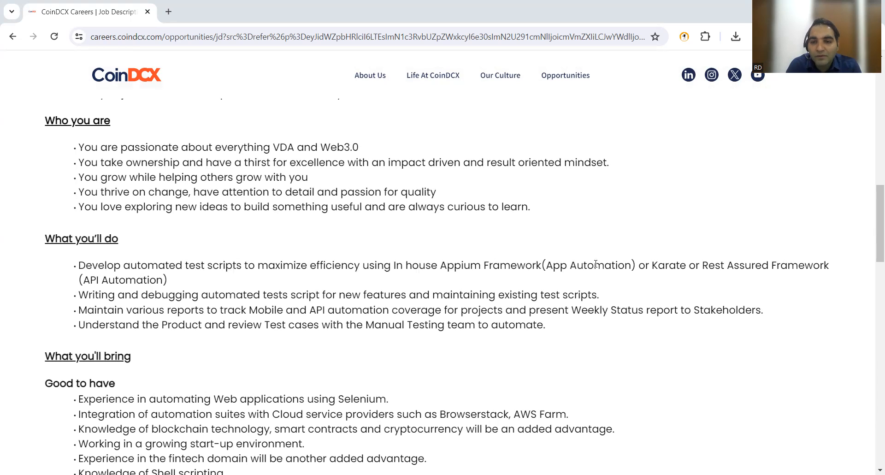
mouse_move(615, 264)
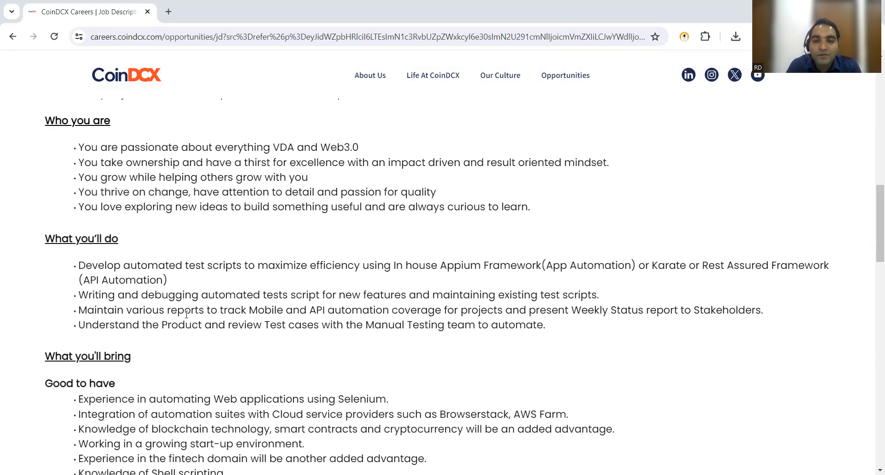
mouse_move(673, 317)
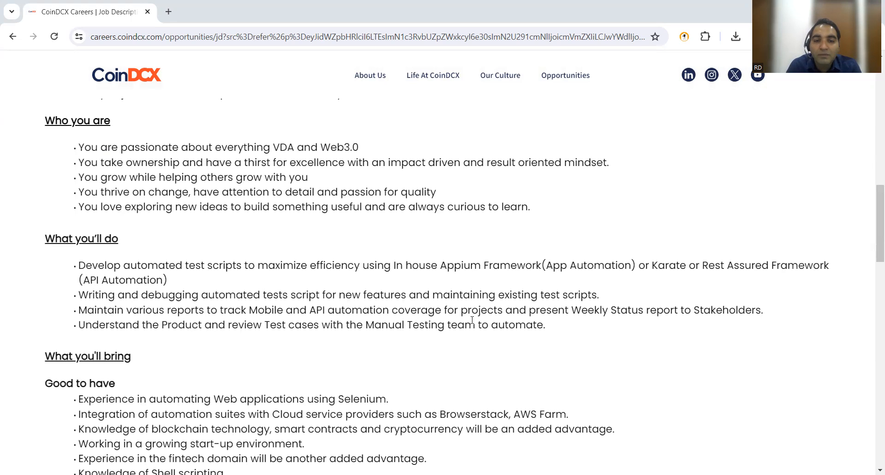
Highlight the 'What you'll do' bullet points, read through Hard Skills and benefits, and return toward the top of the SDET-1 page.
left_click_drag(77, 280, 545, 324)
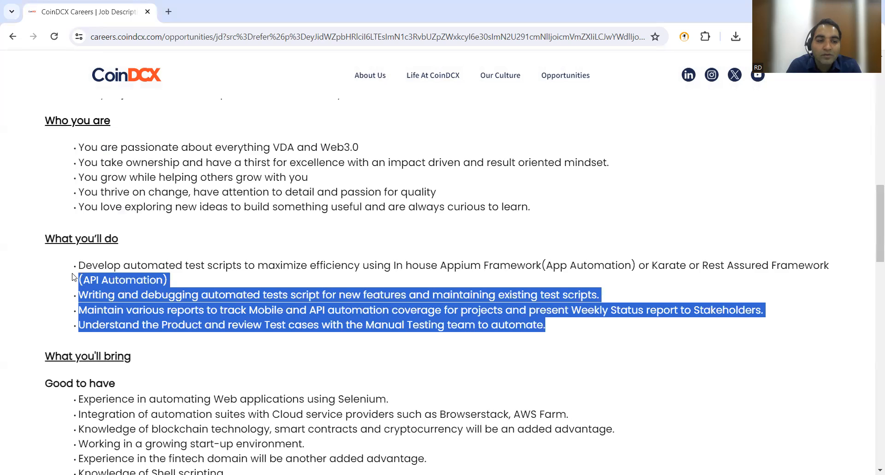
scroll("down", 3)
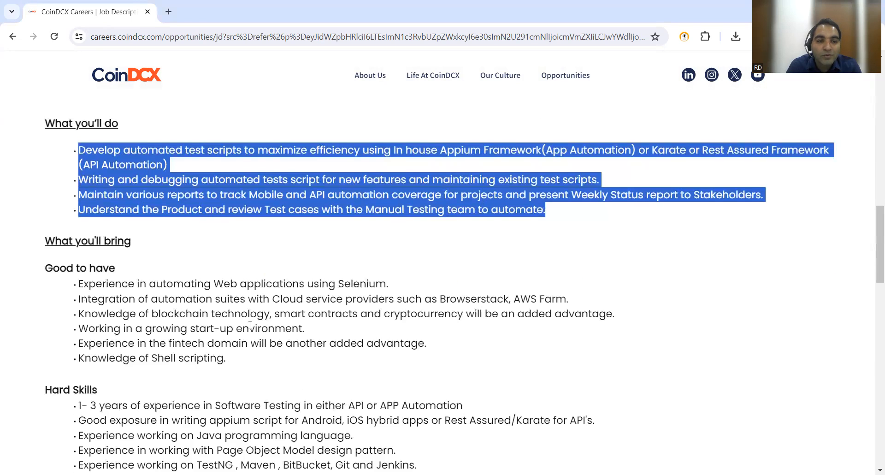
scroll("down", 3)
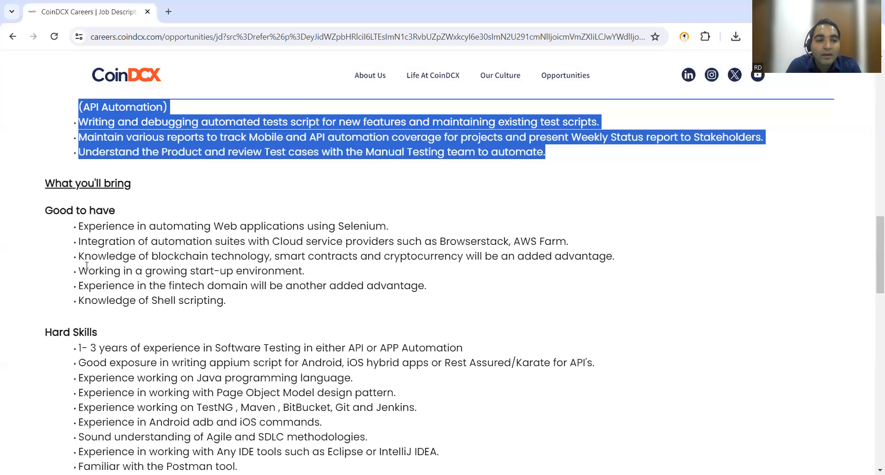
mouse_move(255, 300)
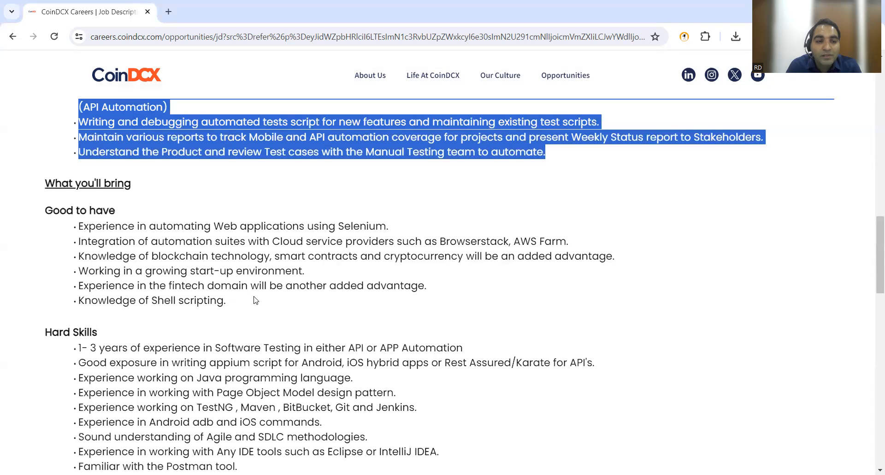
scroll("down", 3)
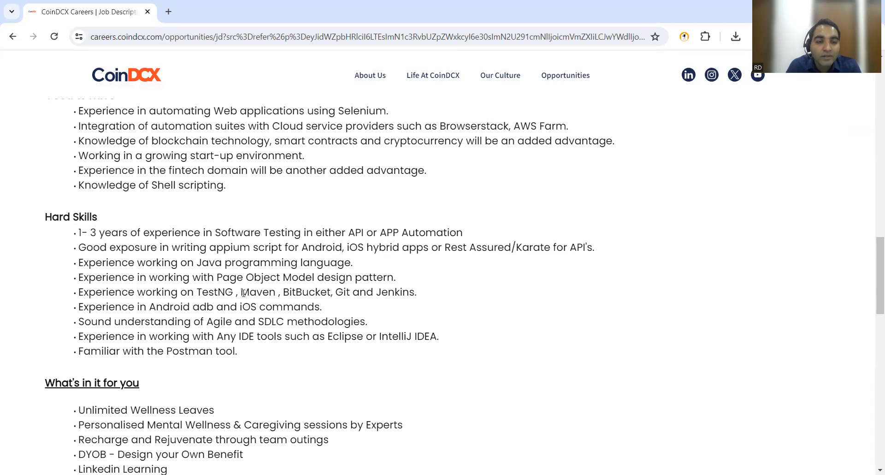
mouse_move(412, 292)
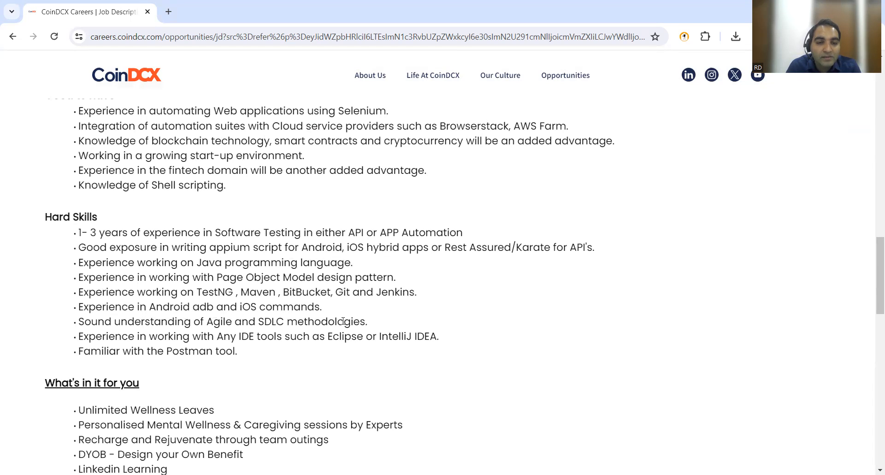
scroll("down", 3)
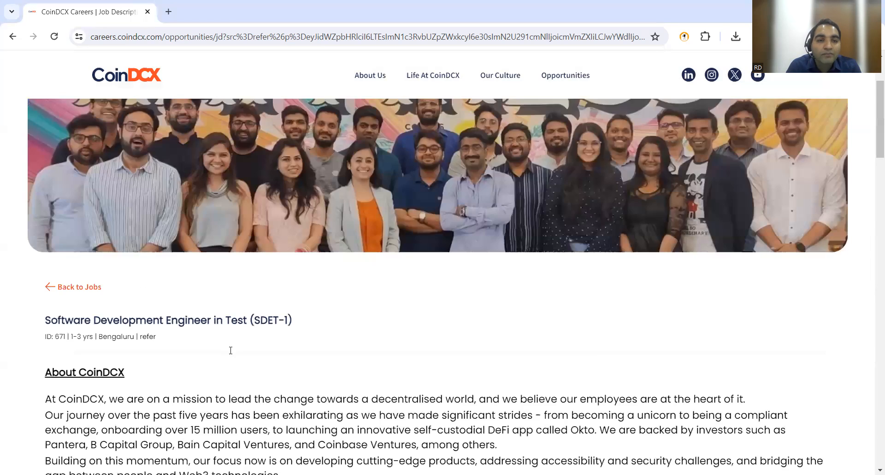
scroll("up", 3)
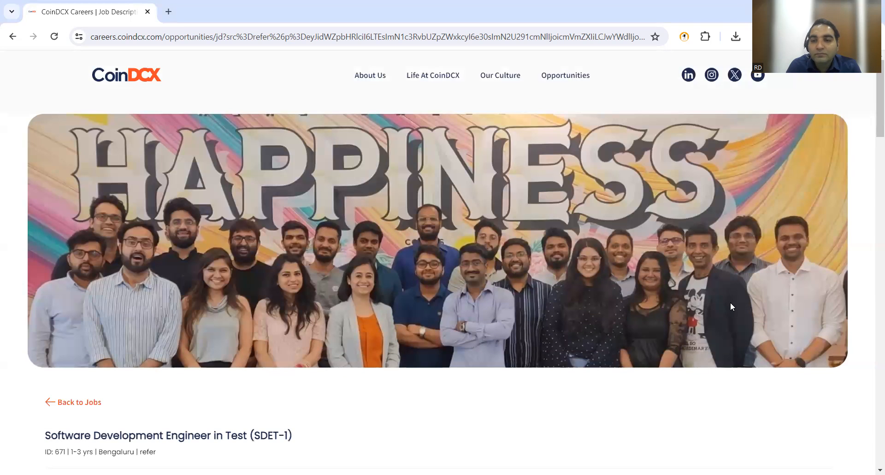